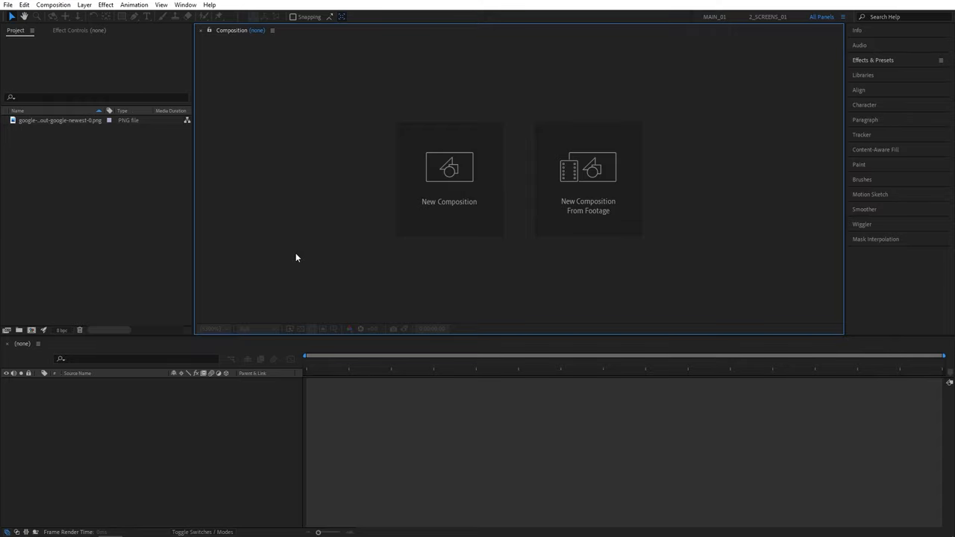
# Step: Create a new 1920×1080 composition named Main and confirm its settings
pyautogui.click(449, 179)
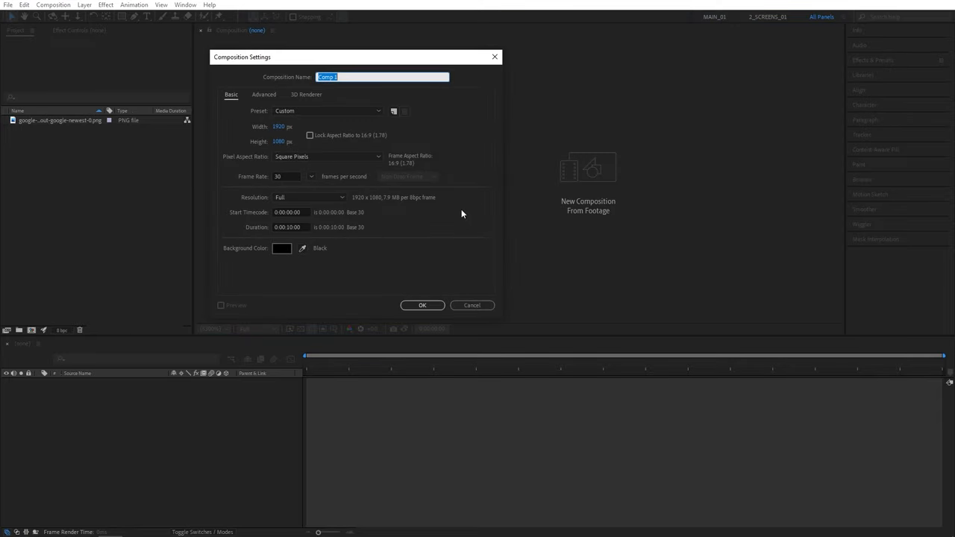
pyautogui.write('Main')
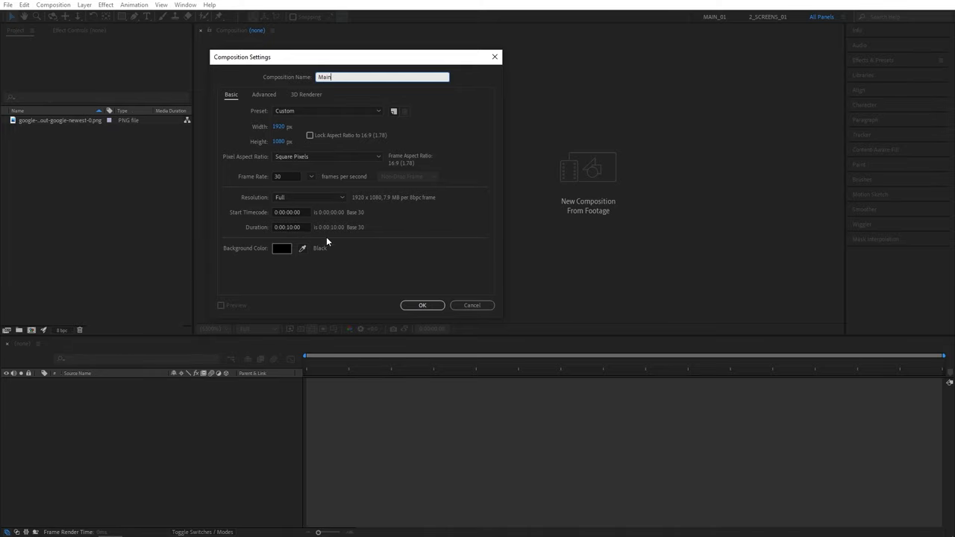
pyautogui.click(423, 305)
pyautogui.write('600')
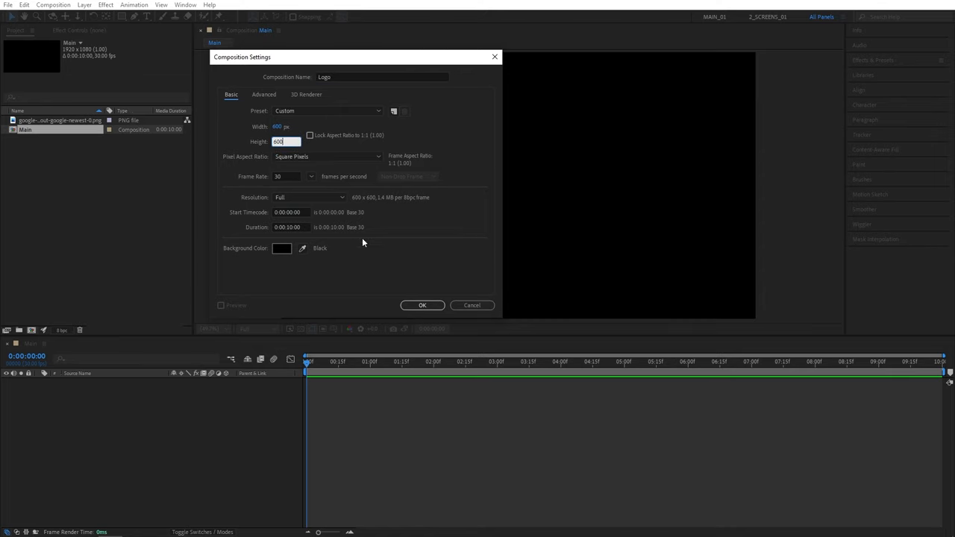
# Step: Confirm the 600×600 Logo composition and place the Google G PNG into its timeline
pyautogui.click(422, 305)
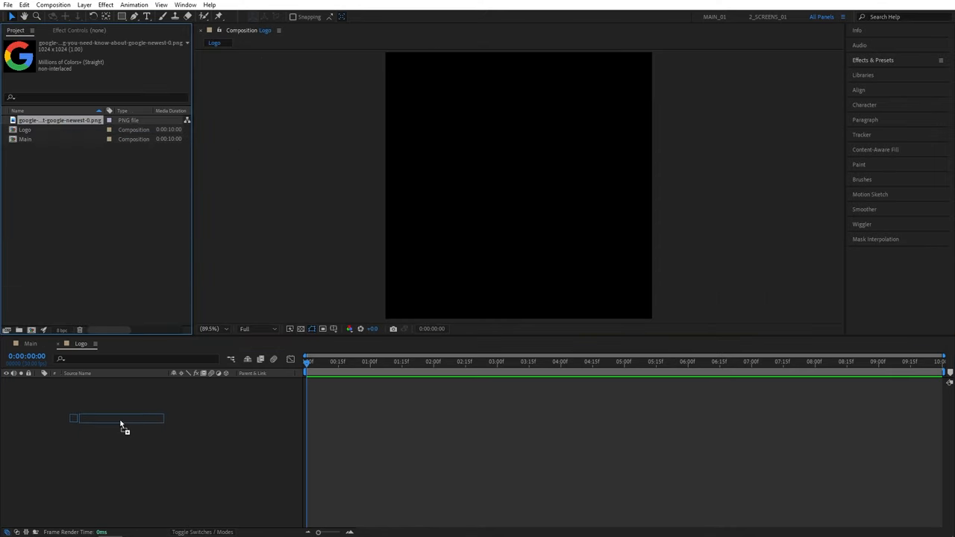
pyautogui.moveTo(58, 120); pyautogui.dragTo(119, 418)
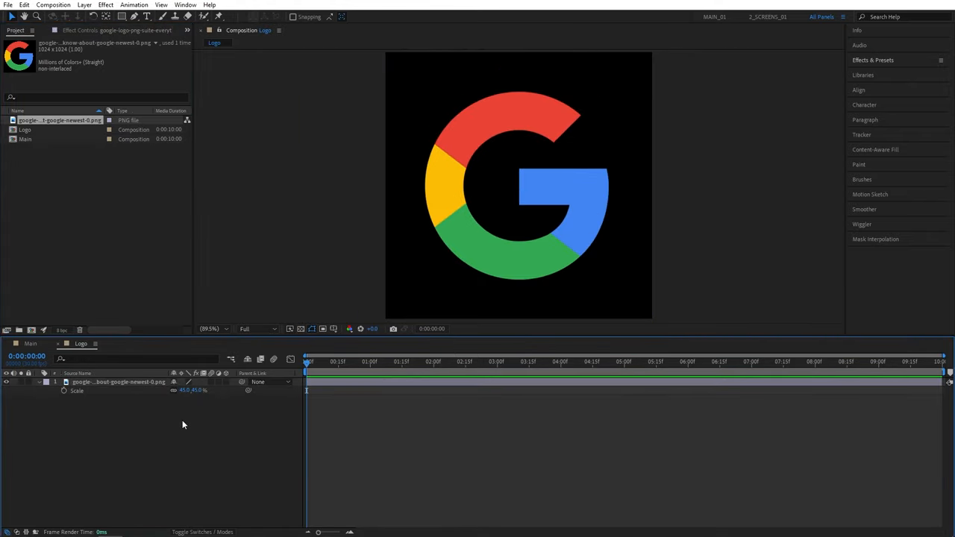
pyautogui.click(29, 343)
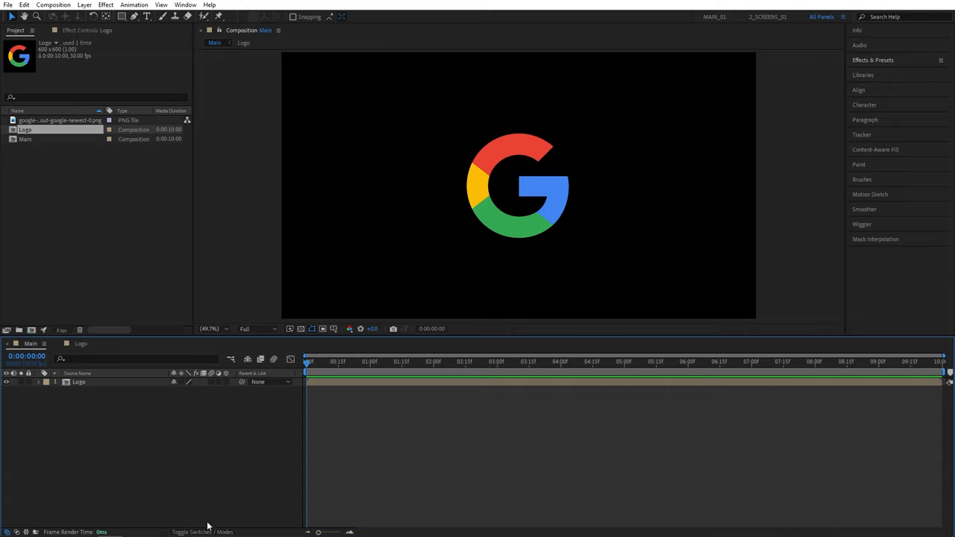
# Step: Add a light grey solid named BG as the background behind the Logo layer
pyautogui.click(77, 382)
pyautogui.write('B')
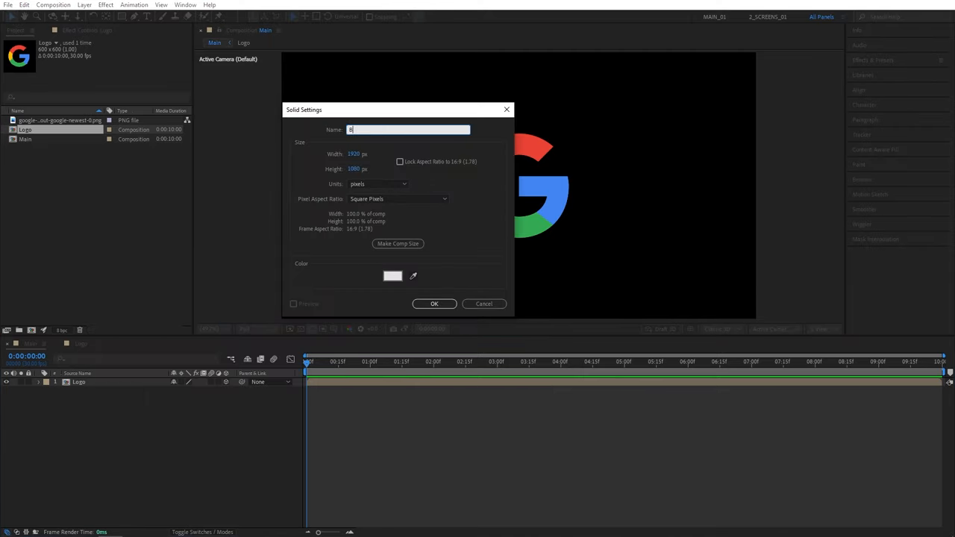
pyautogui.click(392, 276)
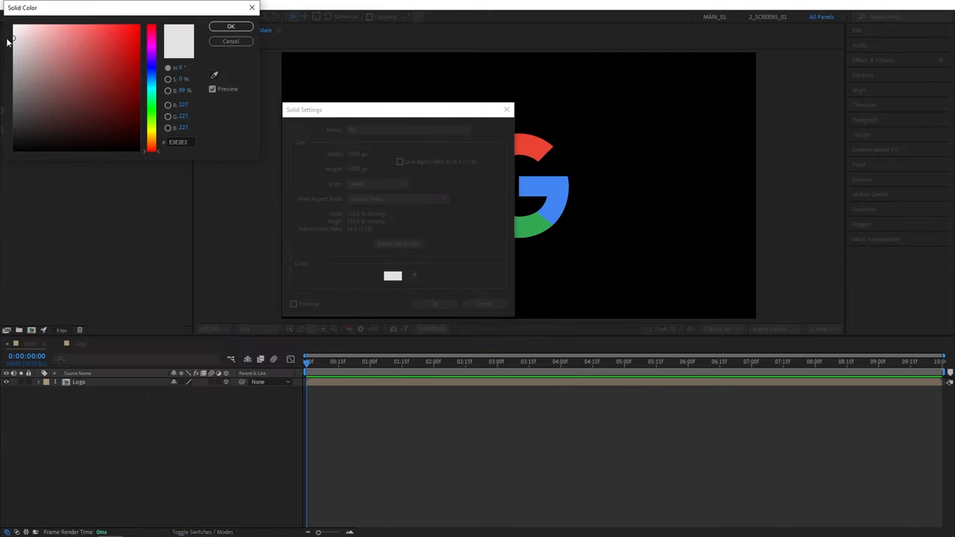
pyautogui.click(230, 26)
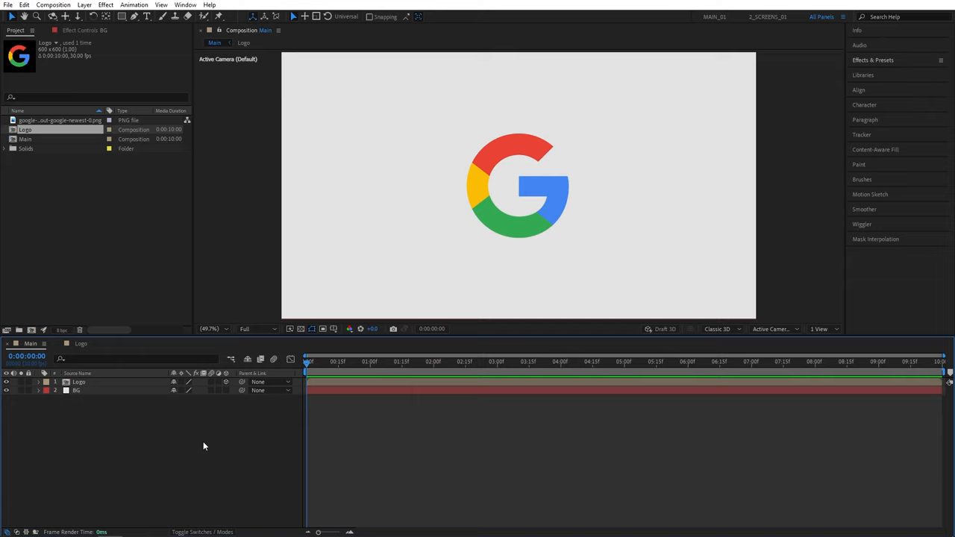
# Step: Split the Logo layer's Position into separate X, Y, Z values with an expression on Z Position
pyautogui.click(77, 383)
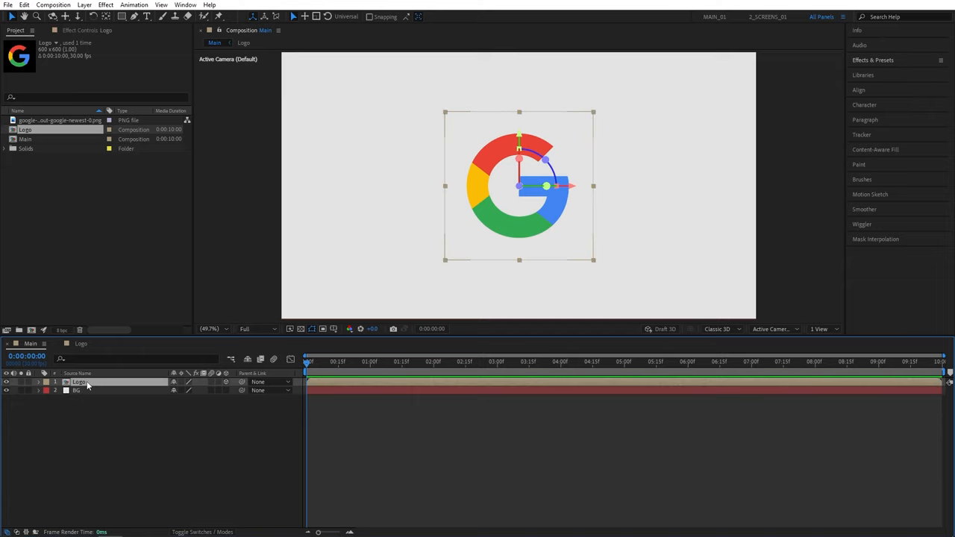
pyautogui.press('p')
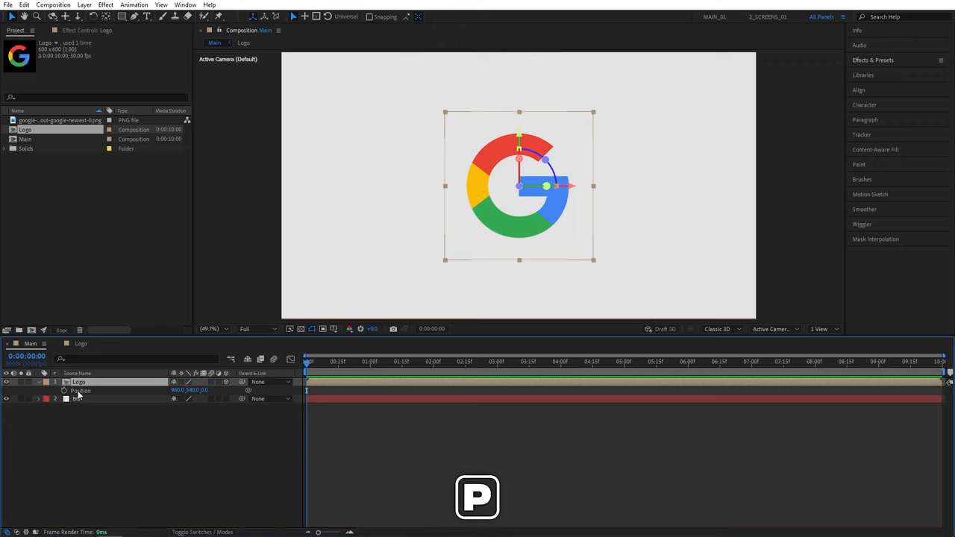
pyautogui.rightClick(75, 391)
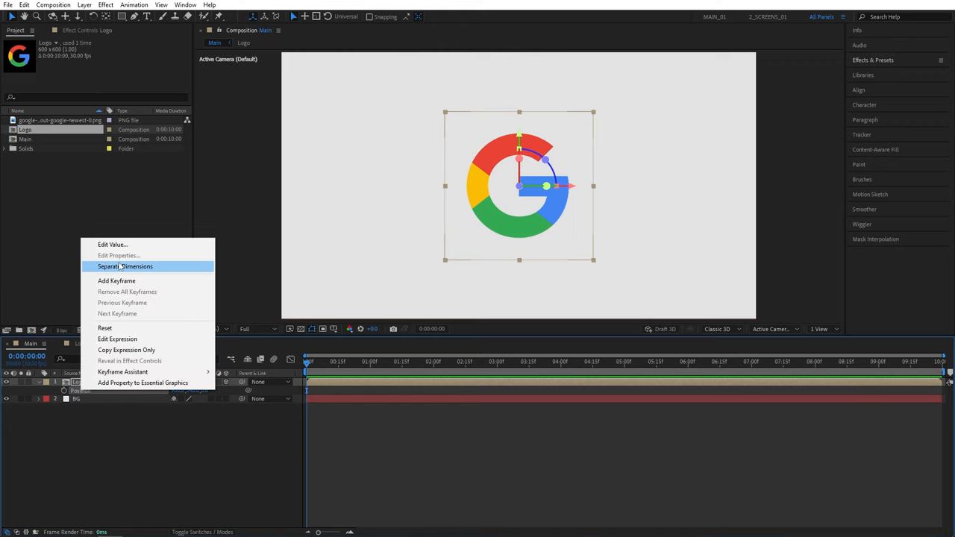
pyautogui.click(125, 265)
pyautogui.write('index')
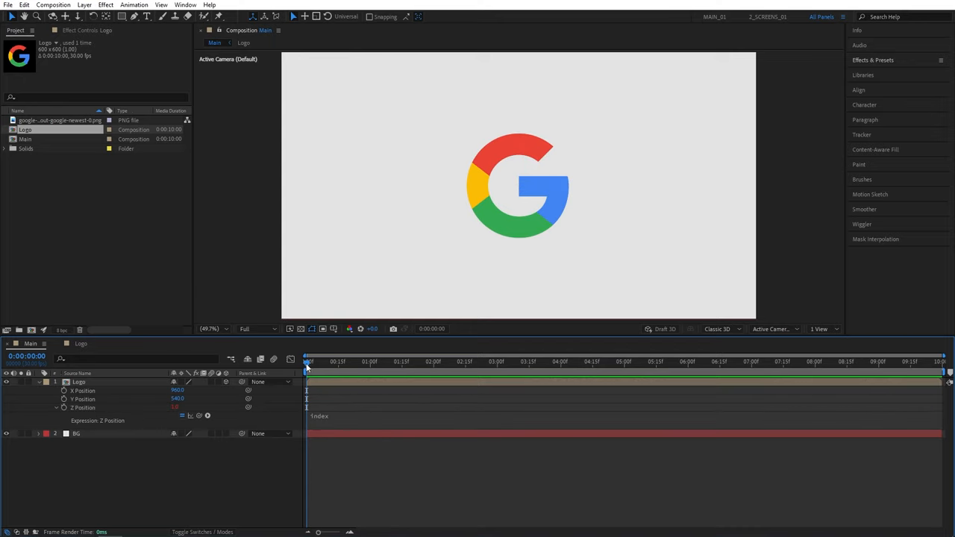
pyautogui.click(75, 382)
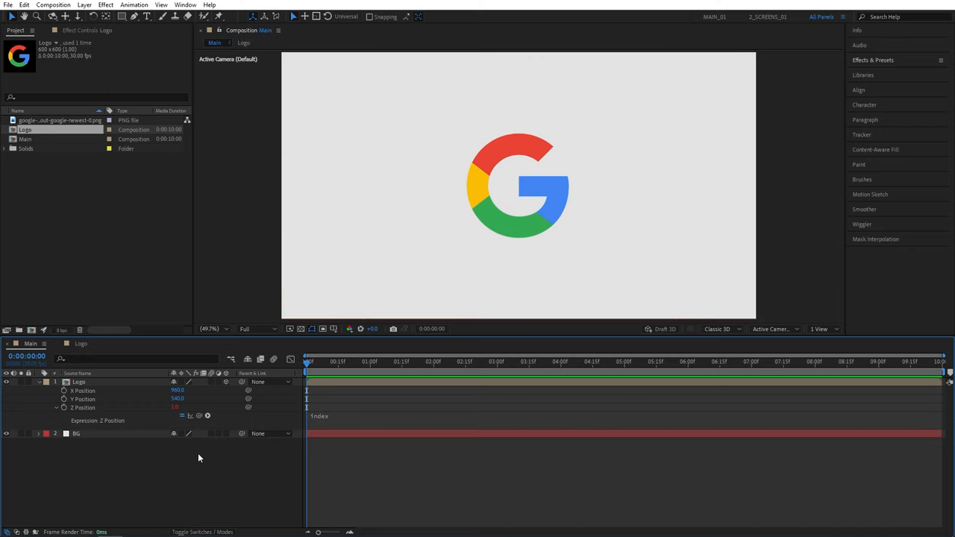
# Step: Apply a Brightness & Contrast effect to the Logo layer to darken the G
pyautogui.write('bright')
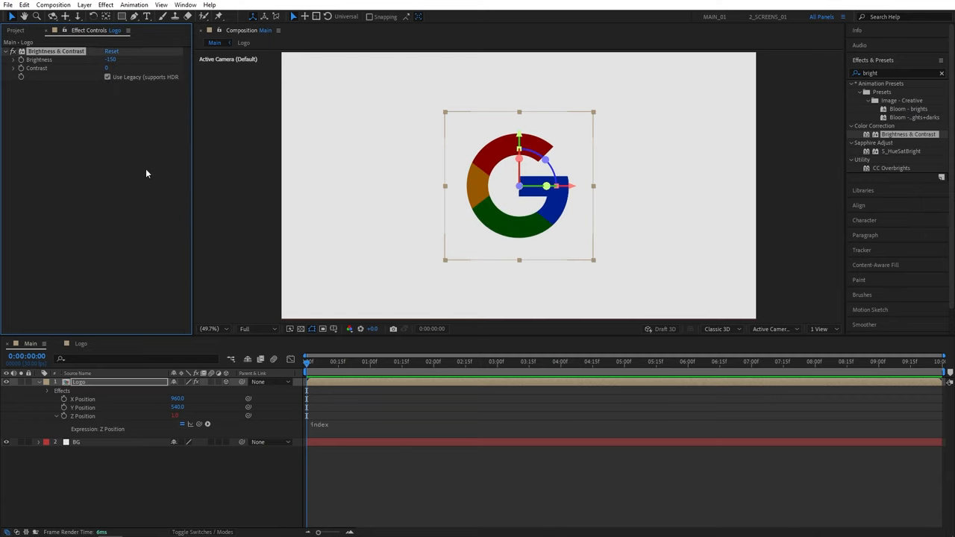
pyautogui.moveTo(176, 336)
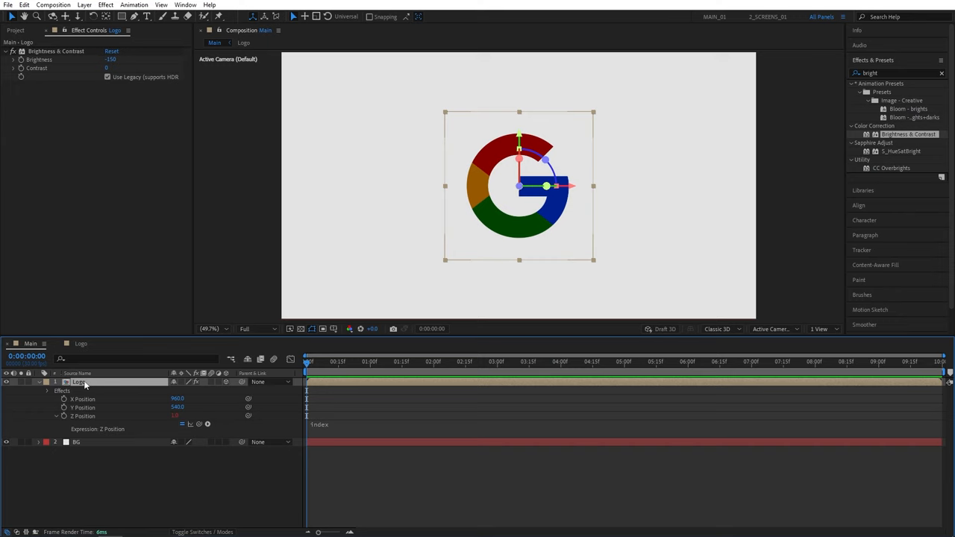
# Step: Duplicate the Logo layer repeatedly with Ctrl+D into a stack of copies
pyautogui.press('ctrl+d')
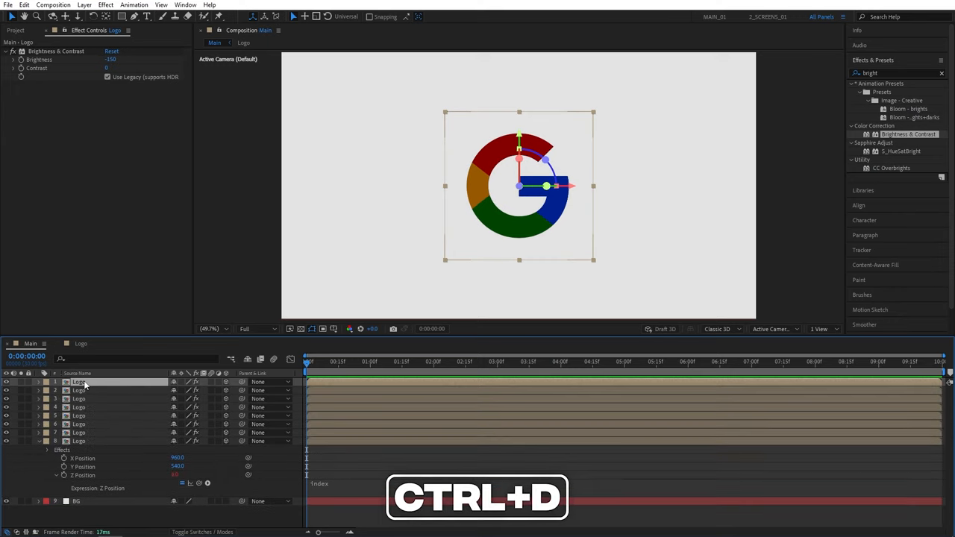
pyautogui.press('ctrl+d')
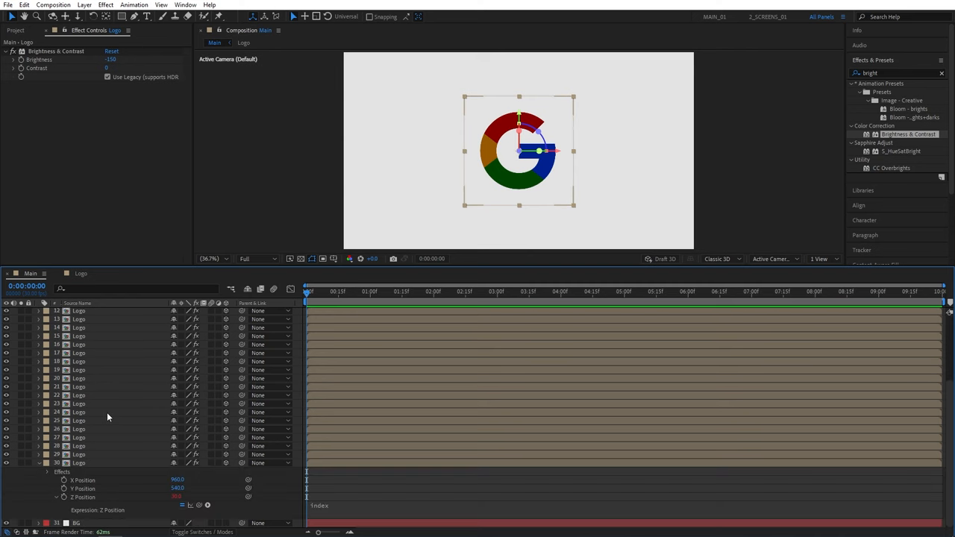
pyautogui.moveTo(99, 466)
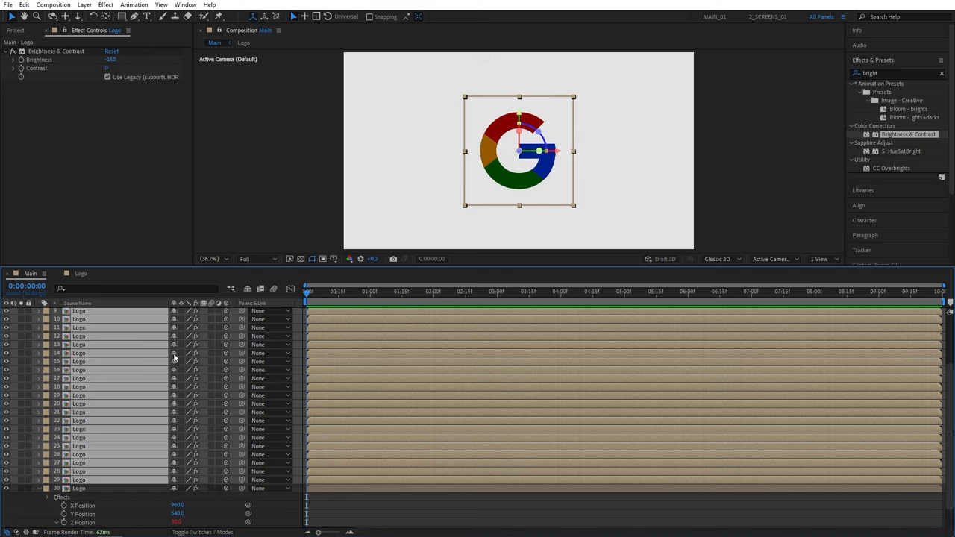
pyautogui.moveTo(247, 289)
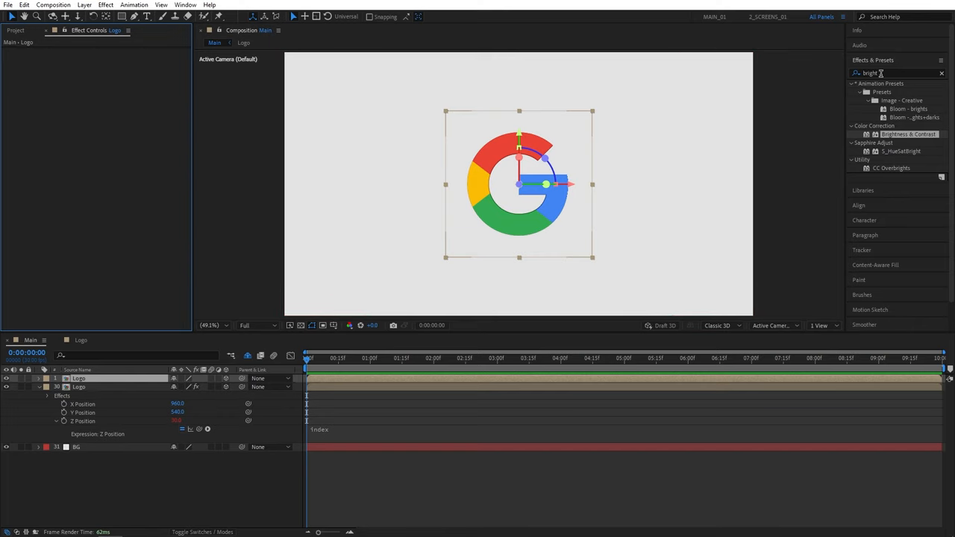
# Step: Apply a Drop Shadow effect to the front Logo layer for a soft shadow under the G
pyautogui.write('drop sh')
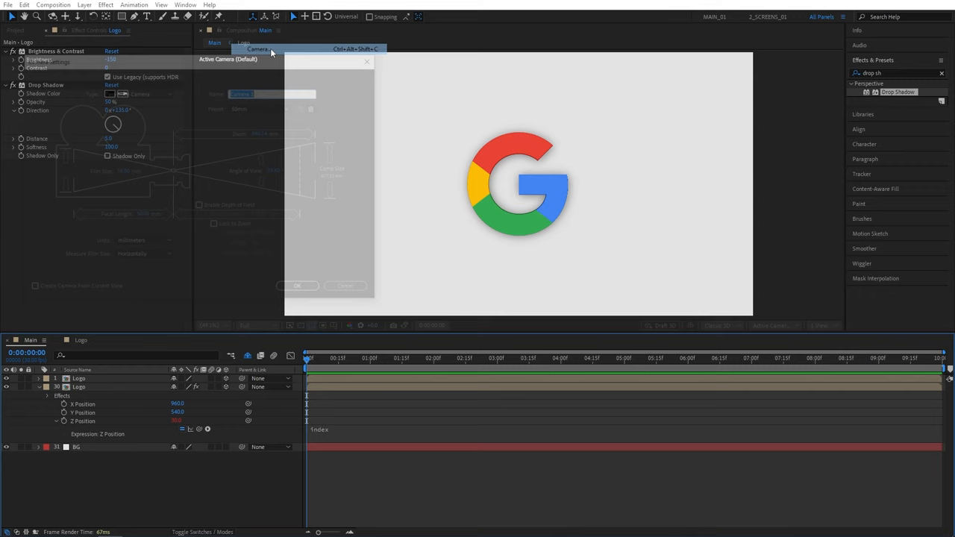
# Step: Choose the 50mm lens preset for the new Camera 1
pyautogui.click(261, 107)
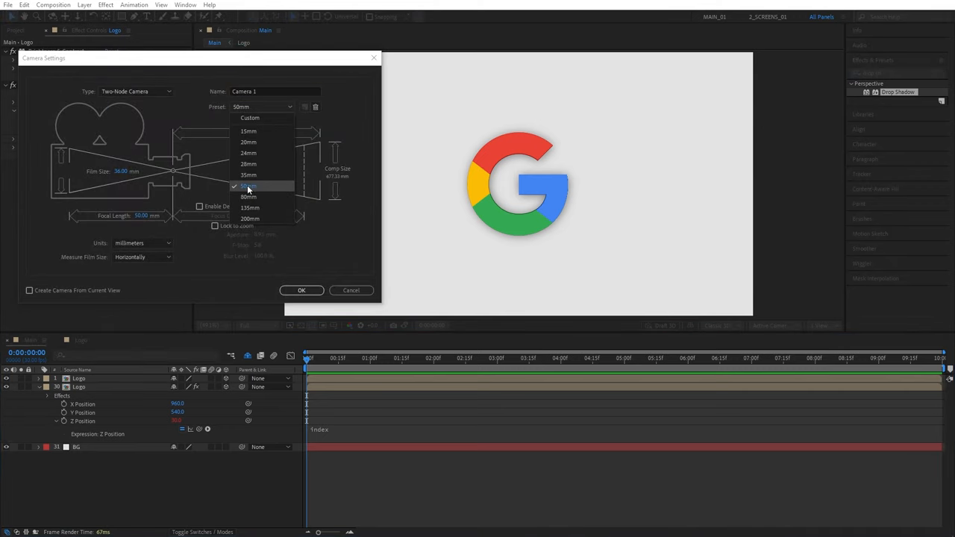
pyautogui.click(302, 289)
pyautogui.write('Cam control')
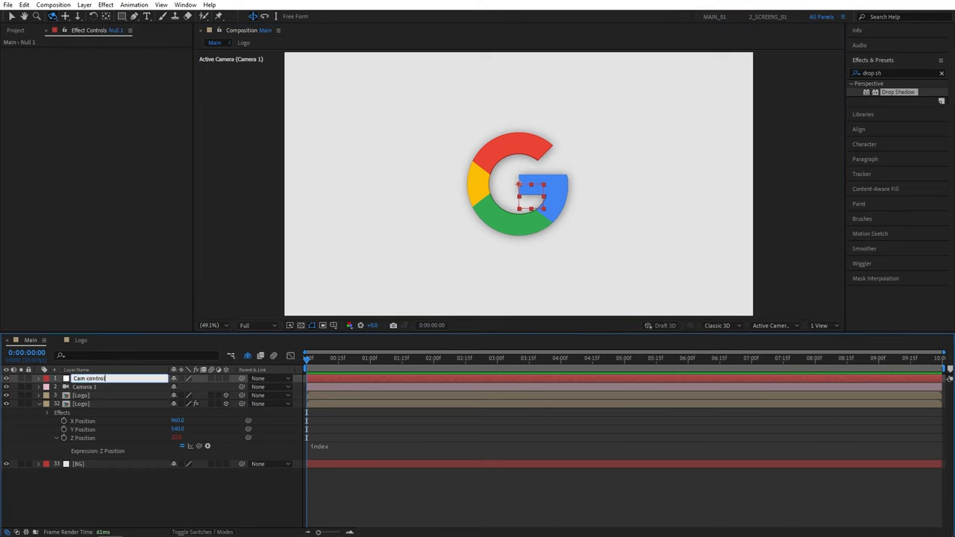
# Step: Name the new null layer above Camera 1 'Cam control'
pyautogui.press('Enter')
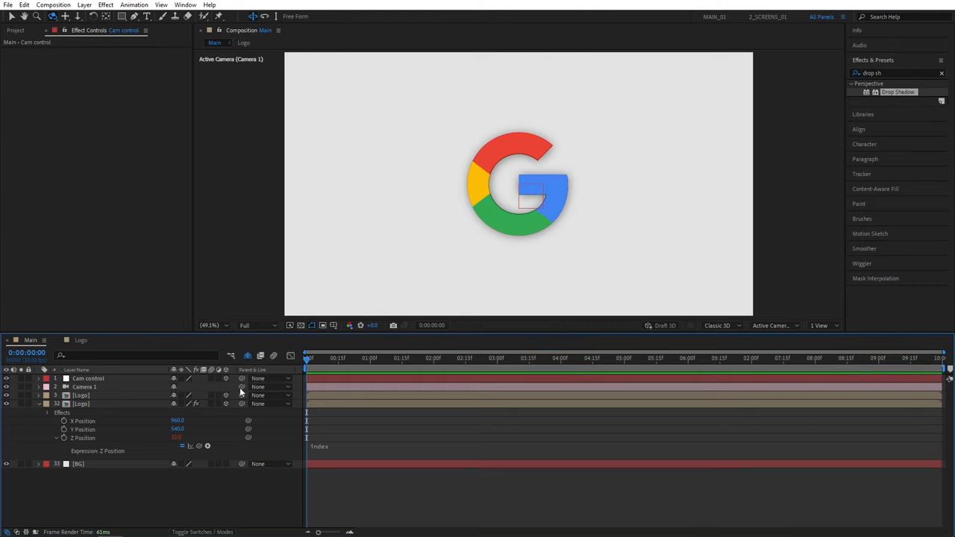
pyautogui.moveTo(174, 391)
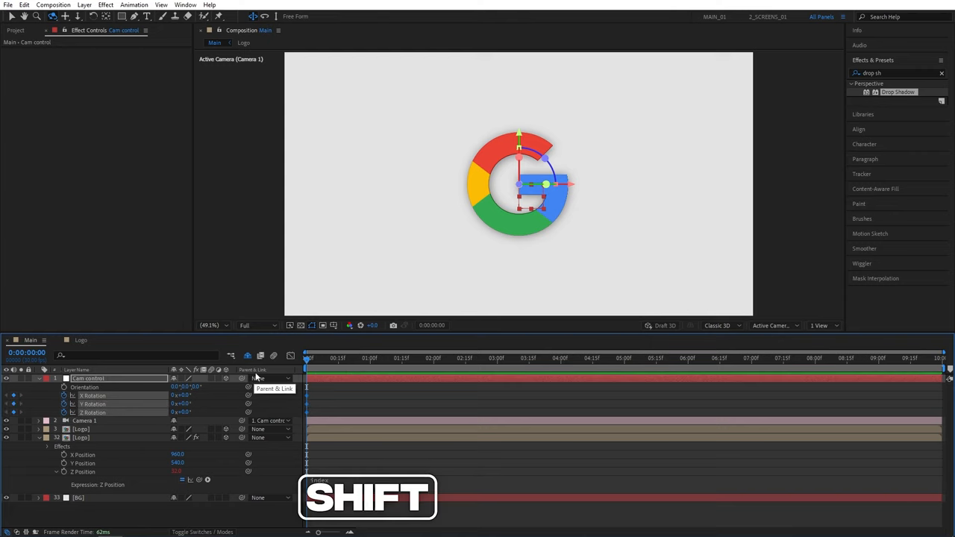
# Step: Reveal Scale alongside the rotations on Cam control for keyframes at 0 and 4 seconds
pyautogui.press('s')
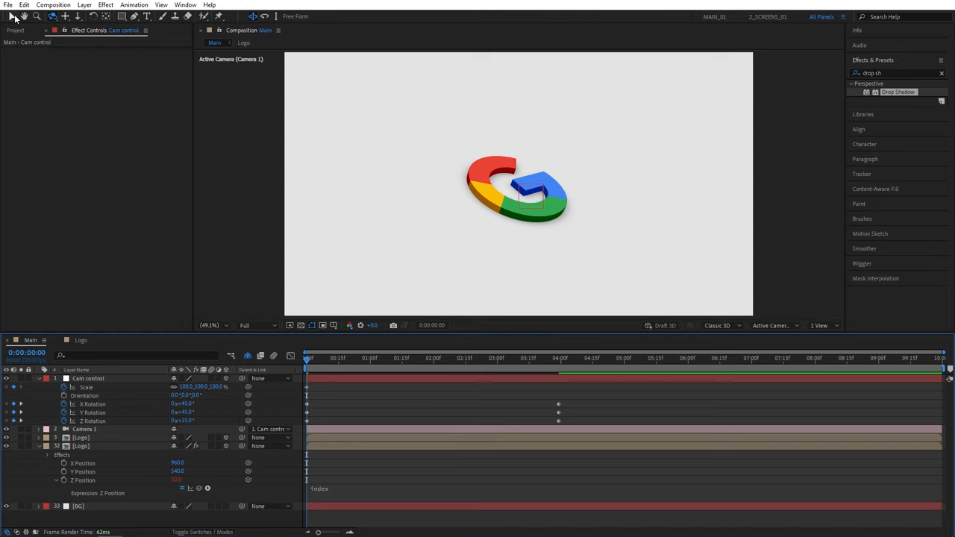
# Step: Easy ease the Cam control keyframes and strengthen the speed-graph ease into the four-second keyframe
pyautogui.click(35, 17)
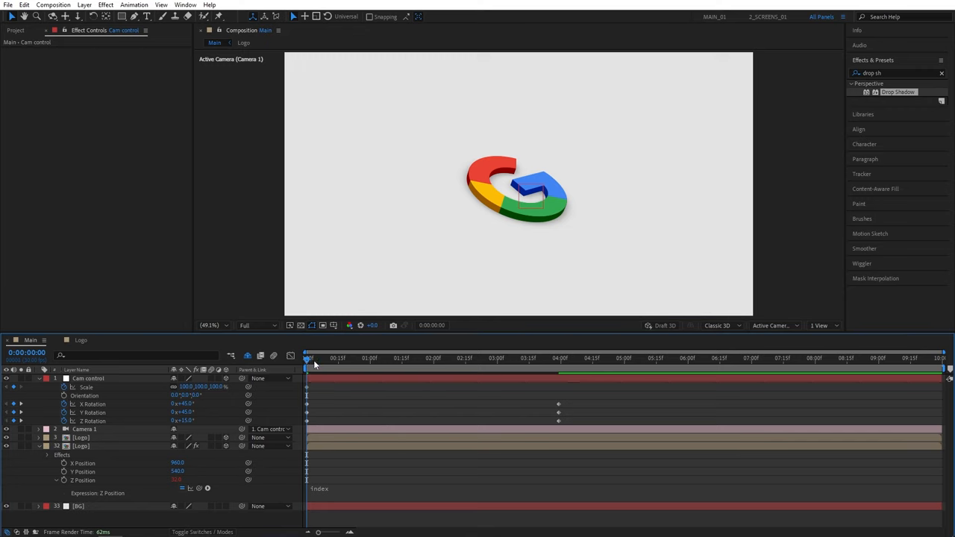
pyautogui.click(558, 358)
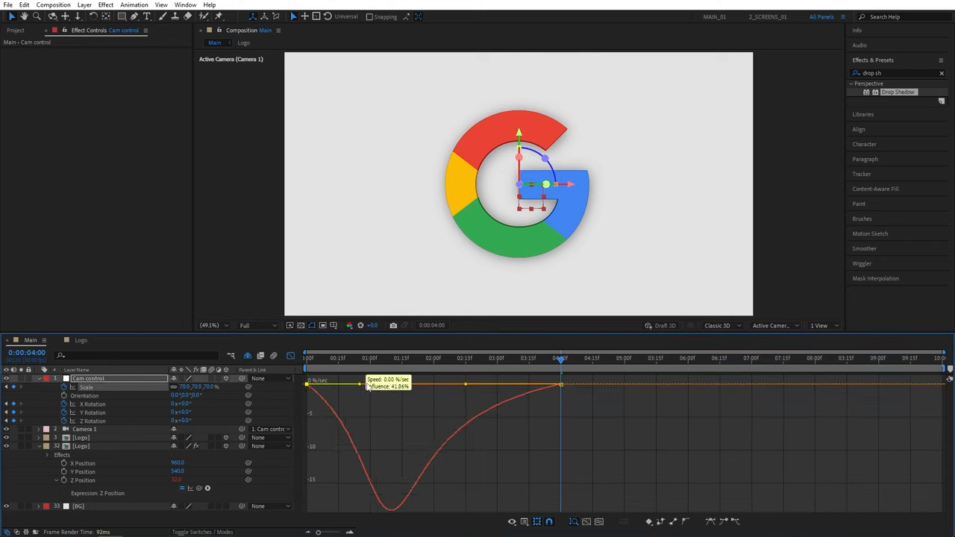
pyautogui.moveTo(366, 385); pyautogui.dragTo(403, 385)
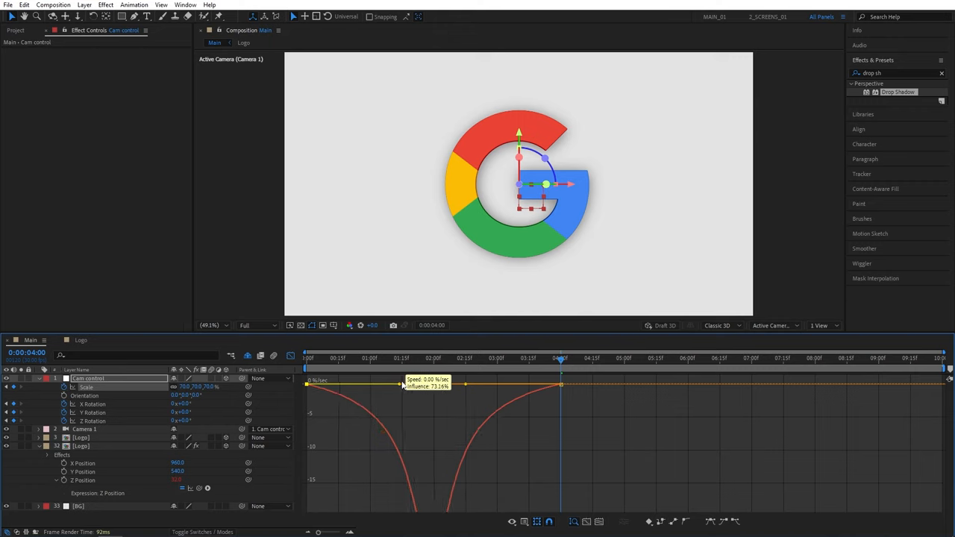
pyautogui.click(289, 356)
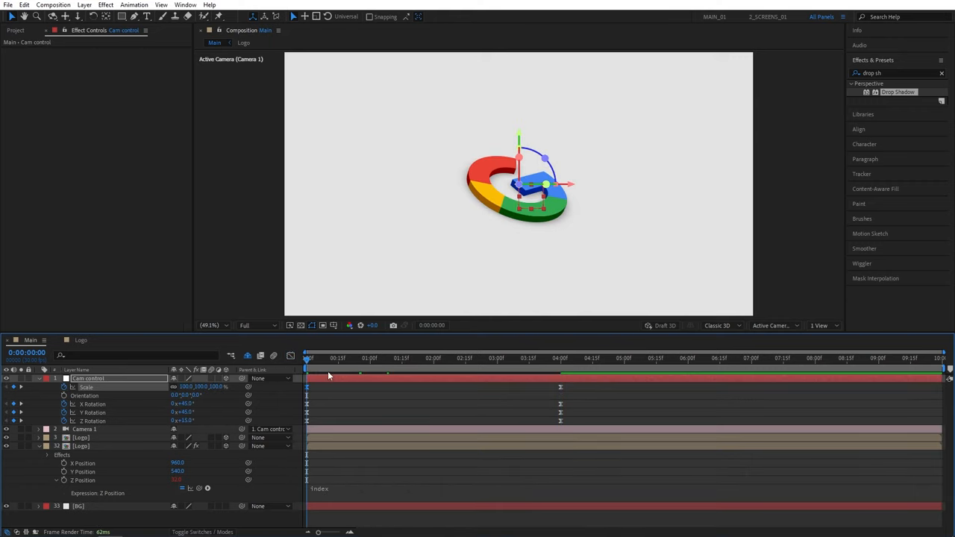
# Step: Scrub the camera move and park the time indicator at the one-second mark for new Logo position keyframes
pyautogui.click(329, 374)
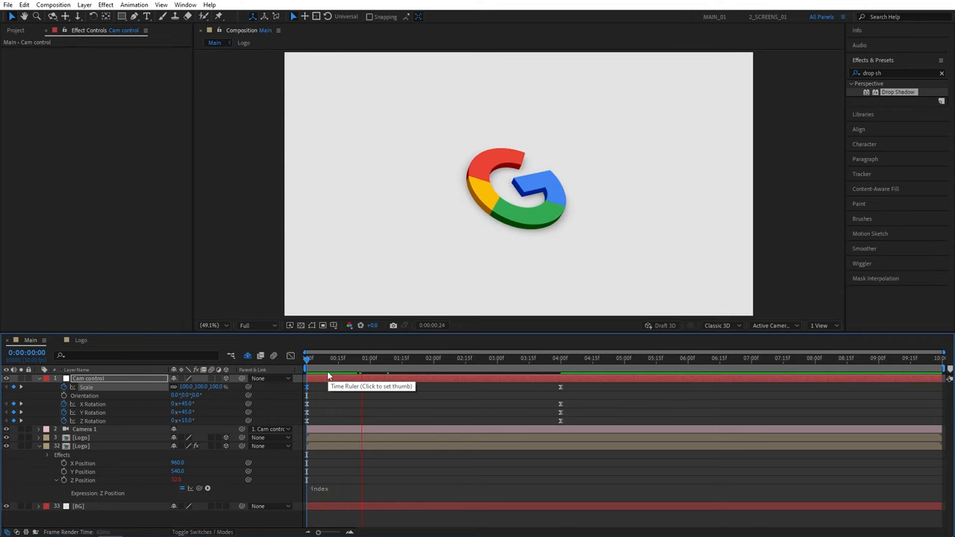
pyautogui.moveTo(327, 358); pyautogui.dragTo(436, 359)
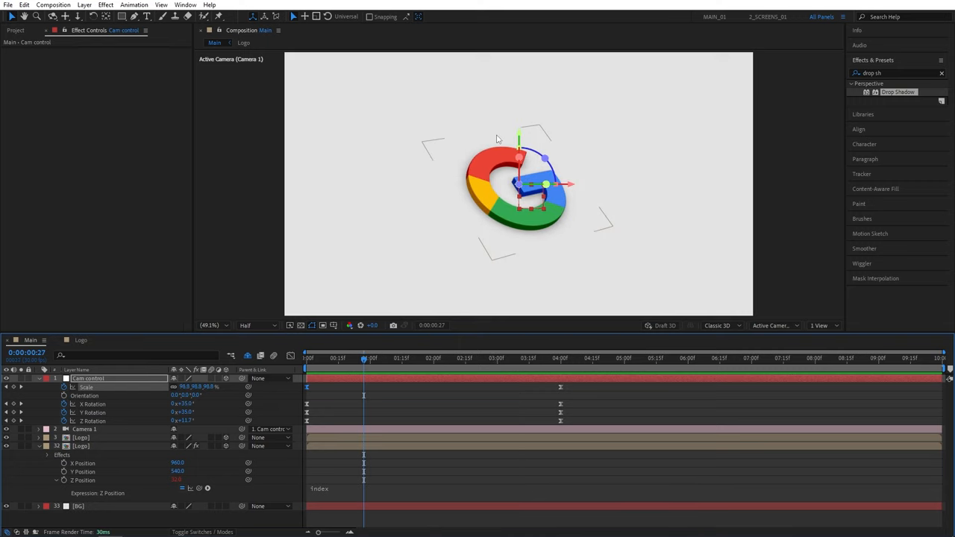
pyautogui.click(372, 370)
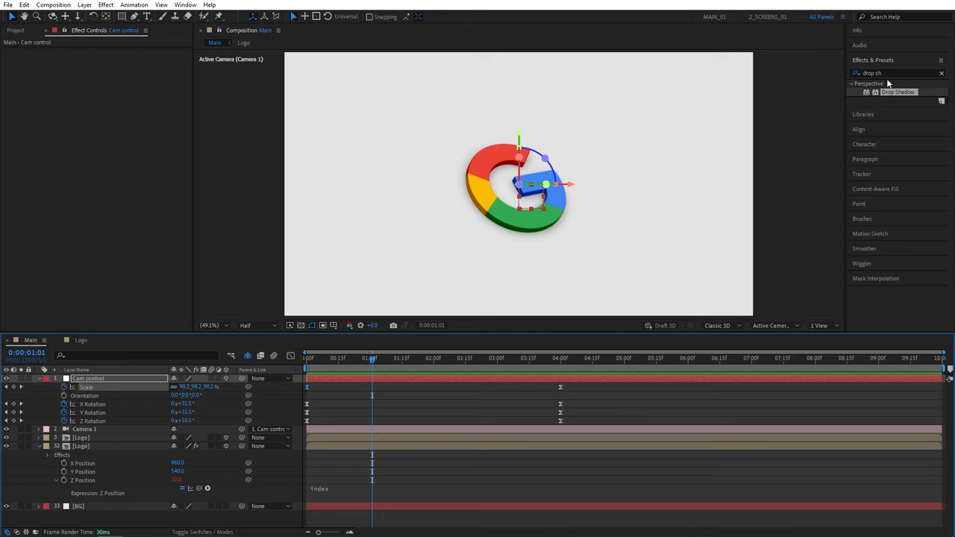
# Step: Apply CC Light Sweep (found via 'light') to the Logo layer and keyframe its Center at four seconds
pyautogui.write('light swee')
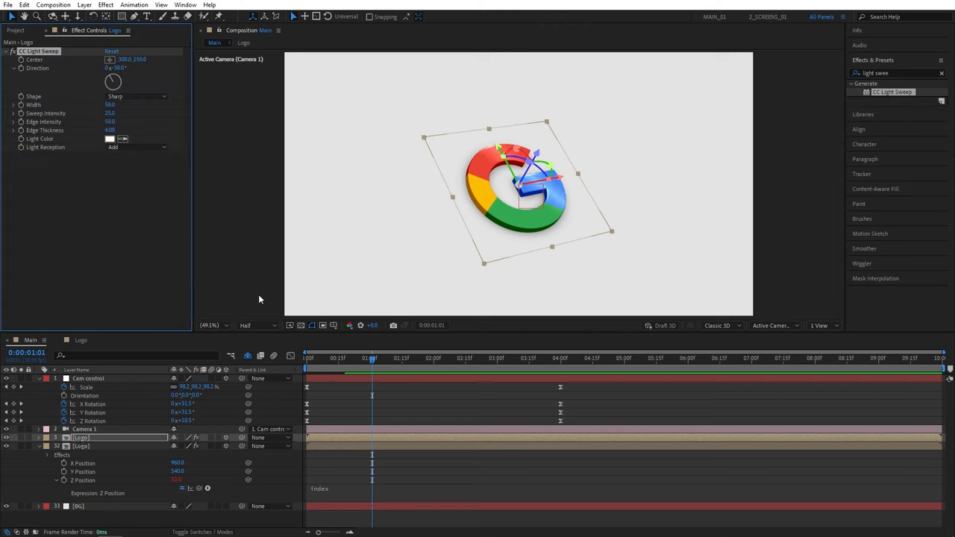
pyautogui.click(135, 95)
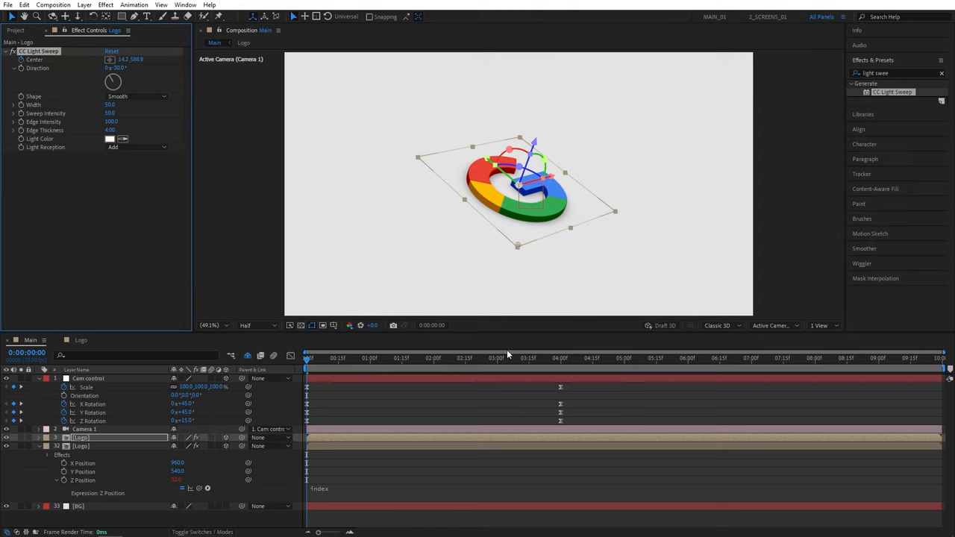
pyautogui.click(560, 359)
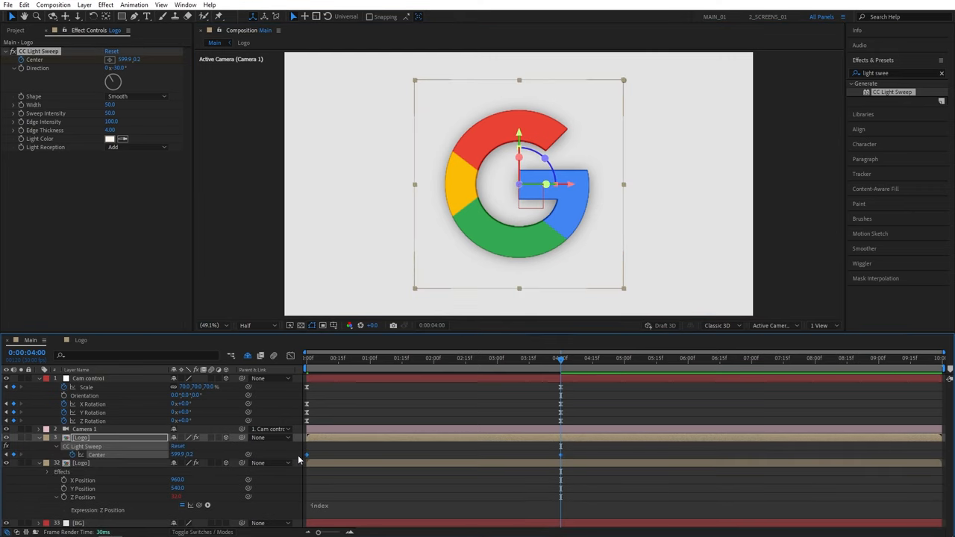
pyautogui.press('F9')
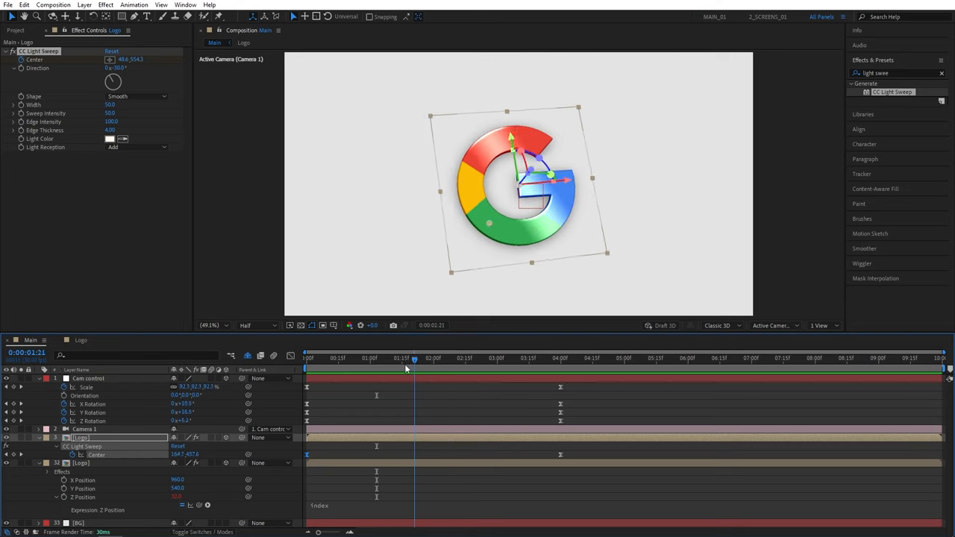
# Step: Add an earlier CC Light Sweep Center keyframe so the highlight crosses the G
pyautogui.click(314, 359)
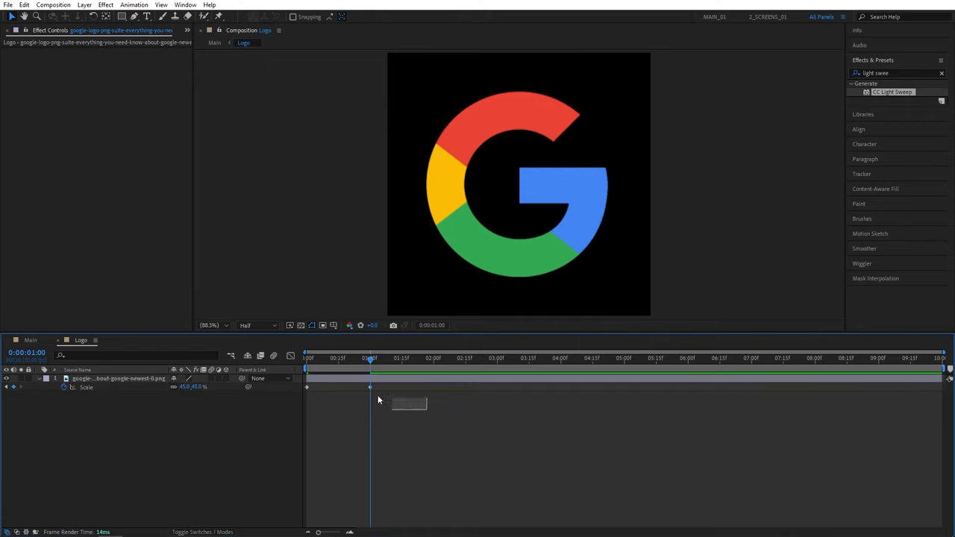
# Step: Keyframe the Google image's Scale in the Logo precomp so it grows to full size by one second
pyautogui.press('F9')
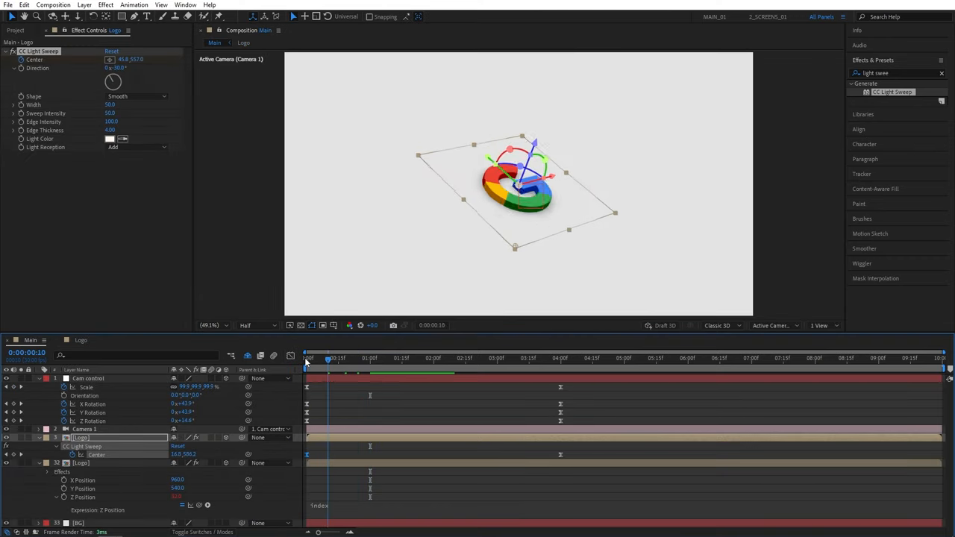
pyautogui.click(308, 373)
pyautogui.write('Google.com')
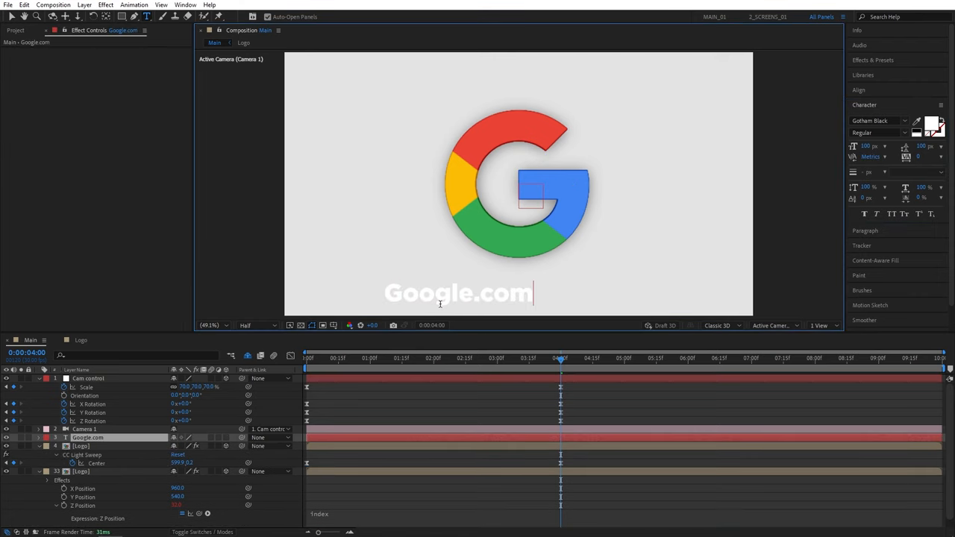
# Step: Create the Google.com text layer in Gotham Black centred beneath the G
pyautogui.click(485, 293)
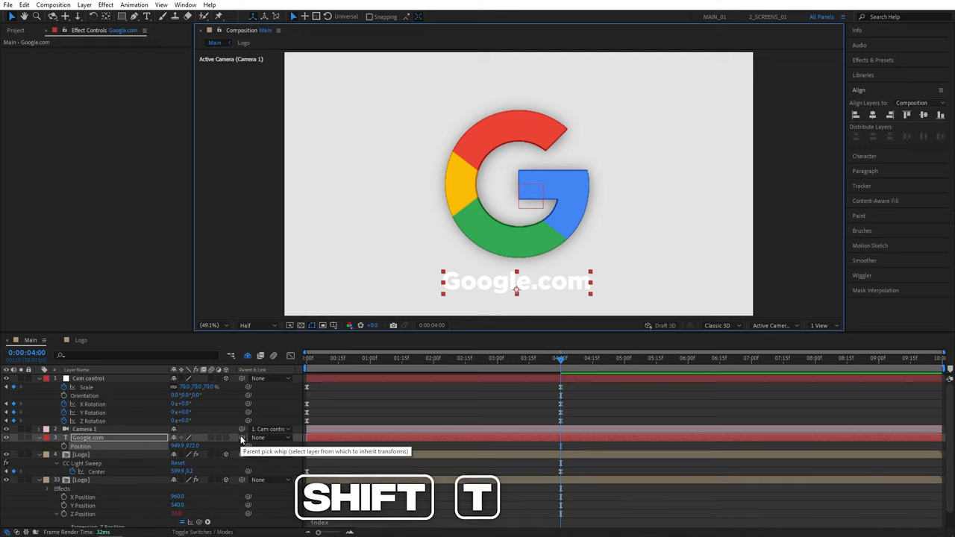
# Step: Keyframe the text rising and fading from Opacity 0 at three seconds to full at four seconds, eased
pyautogui.press('shift+t')
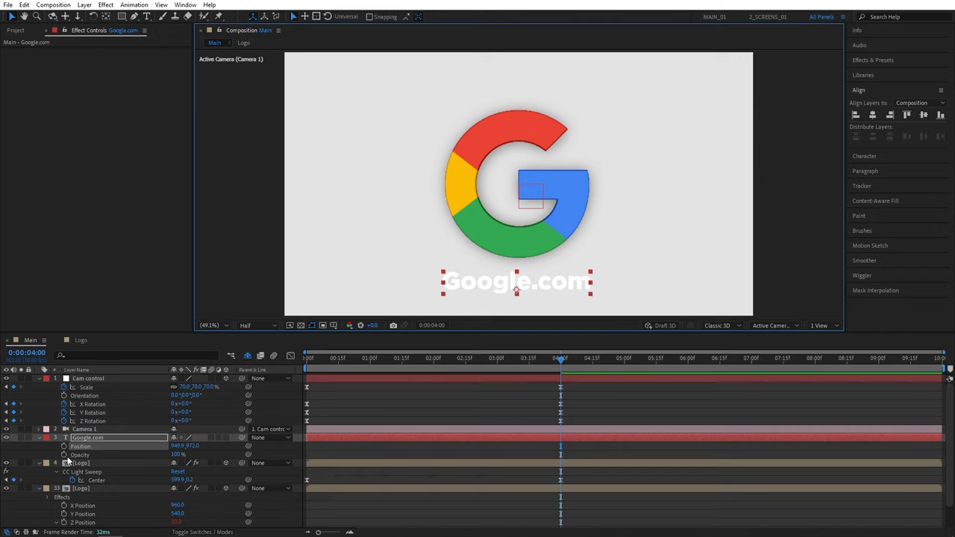
pyautogui.click(501, 359)
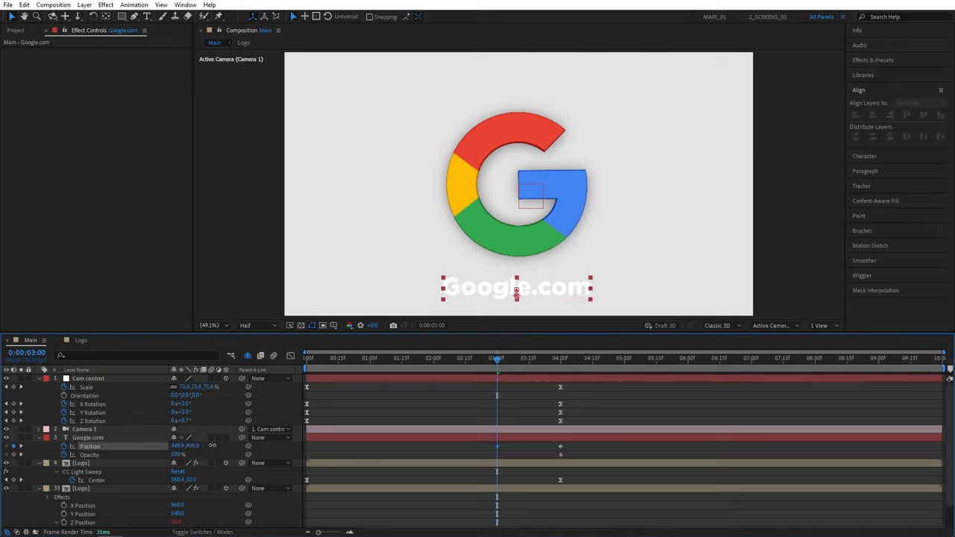
pyautogui.click(90, 439)
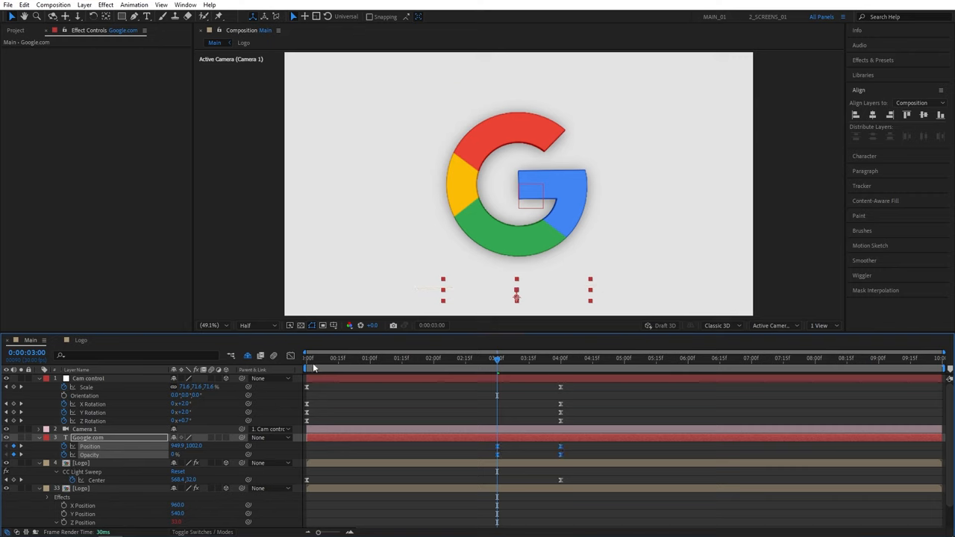
pyautogui.press('F9')
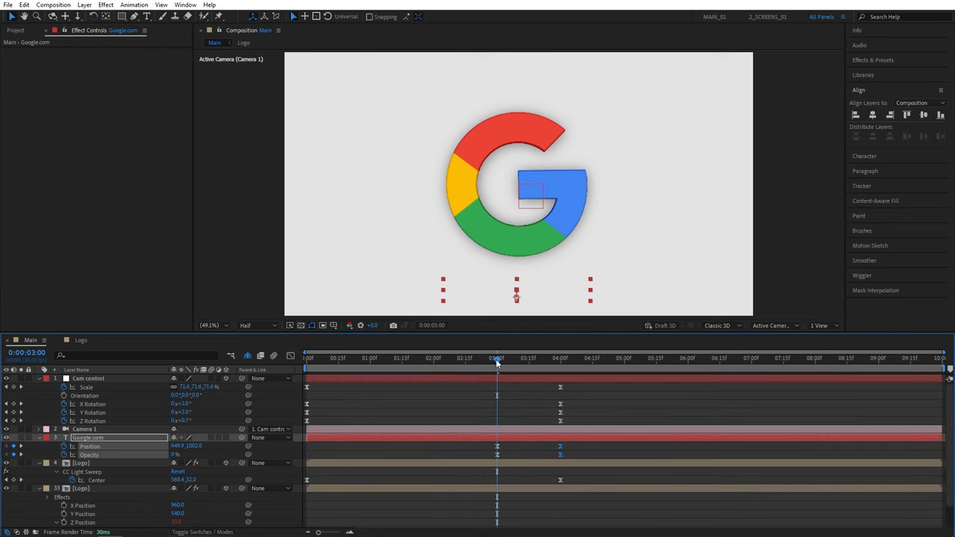
pyautogui.click(463, 364)
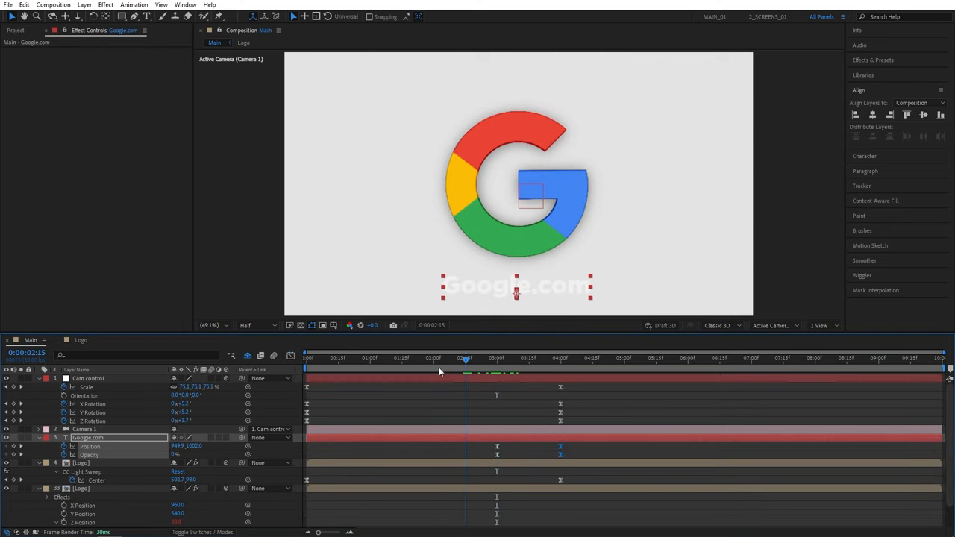
# Step: Shift the text's Position and Opacity keyframes about one second earlier
pyautogui.click(431, 359)
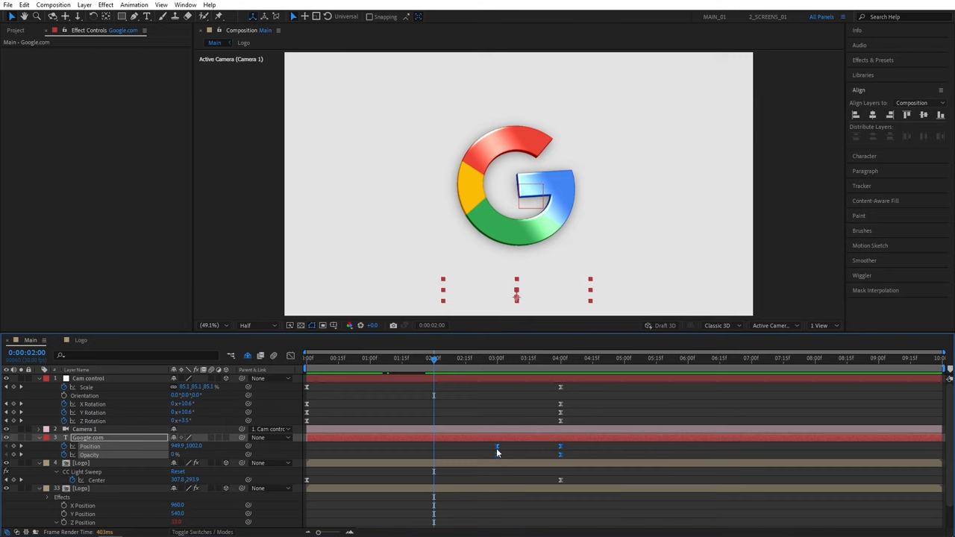
pyautogui.click(401, 369)
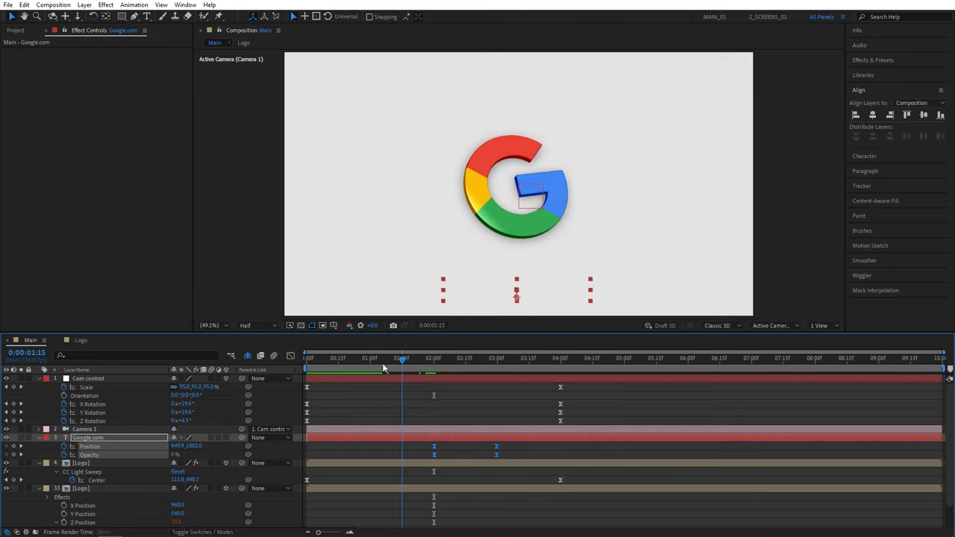
pyautogui.moveTo(403, 366); pyautogui.dragTo(374, 365)
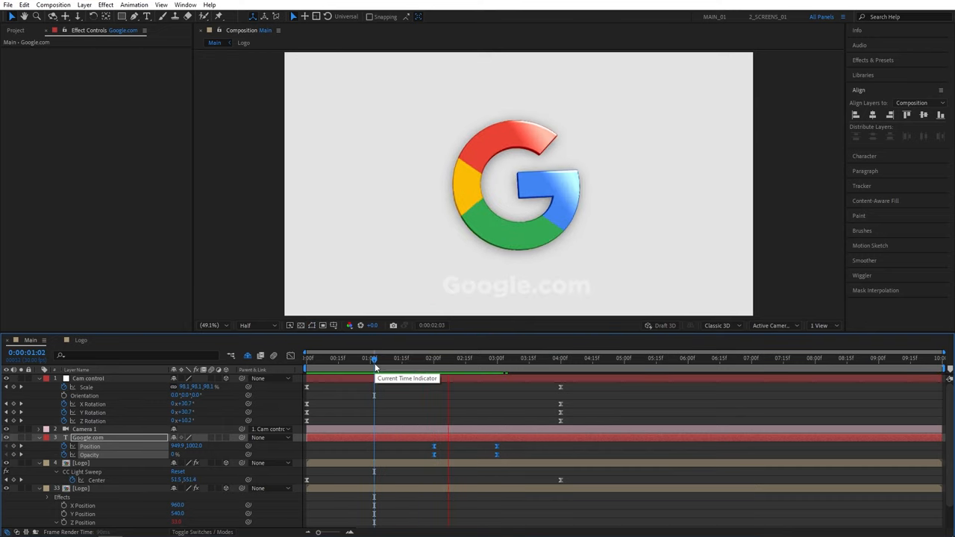